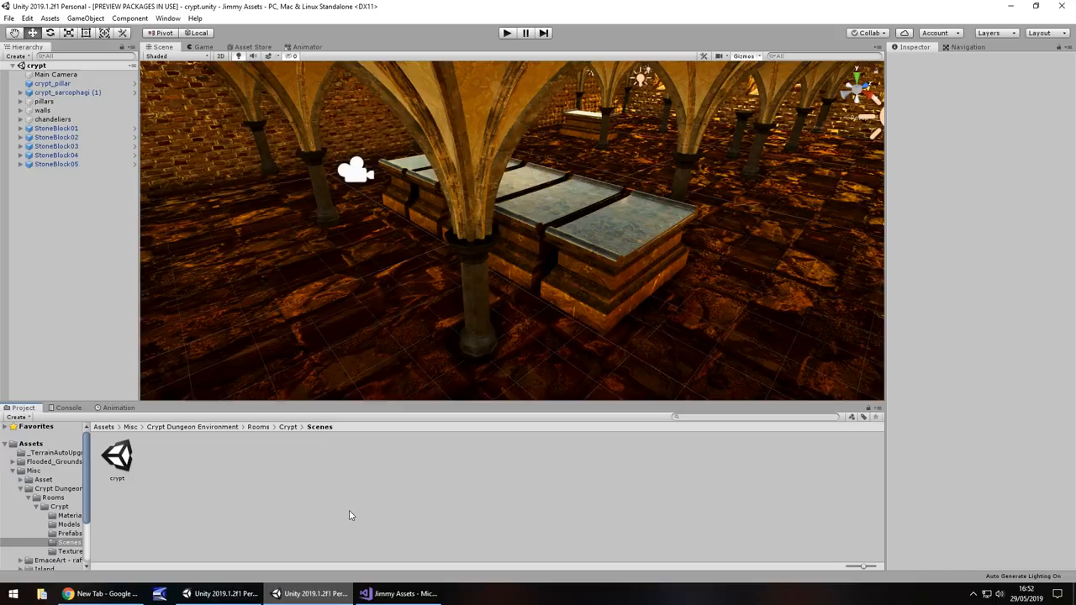
mouse_move(365, 493)
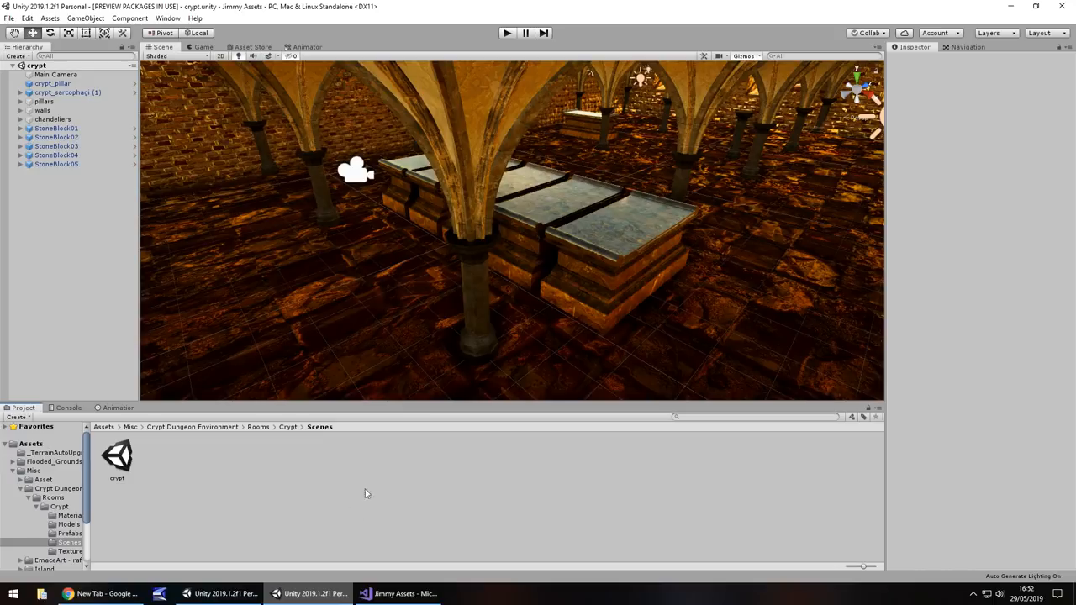
mouse_move(225, 510)
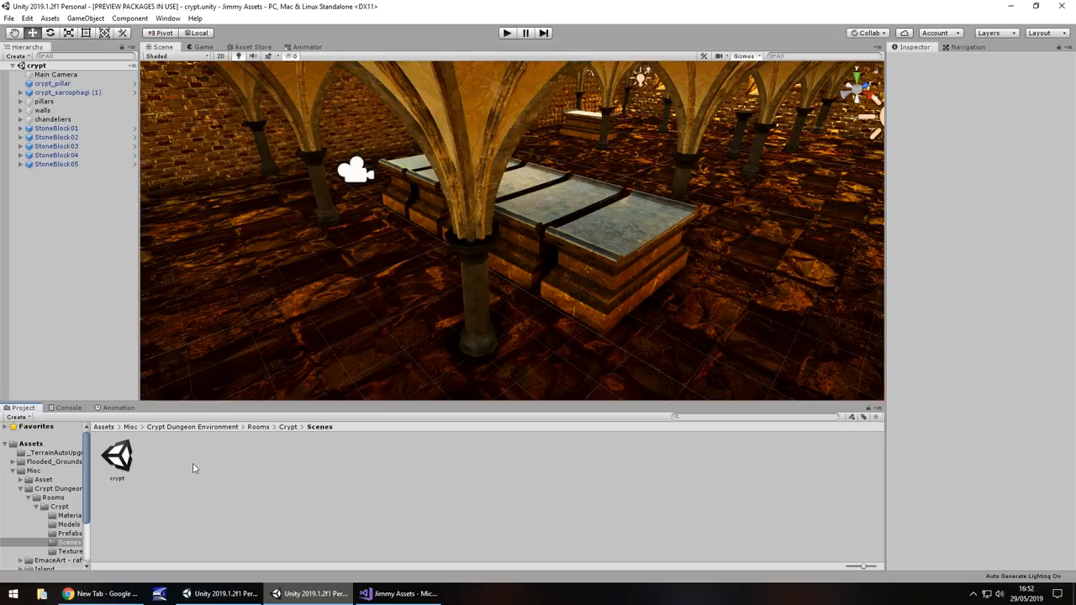
mouse_move(199, 474)
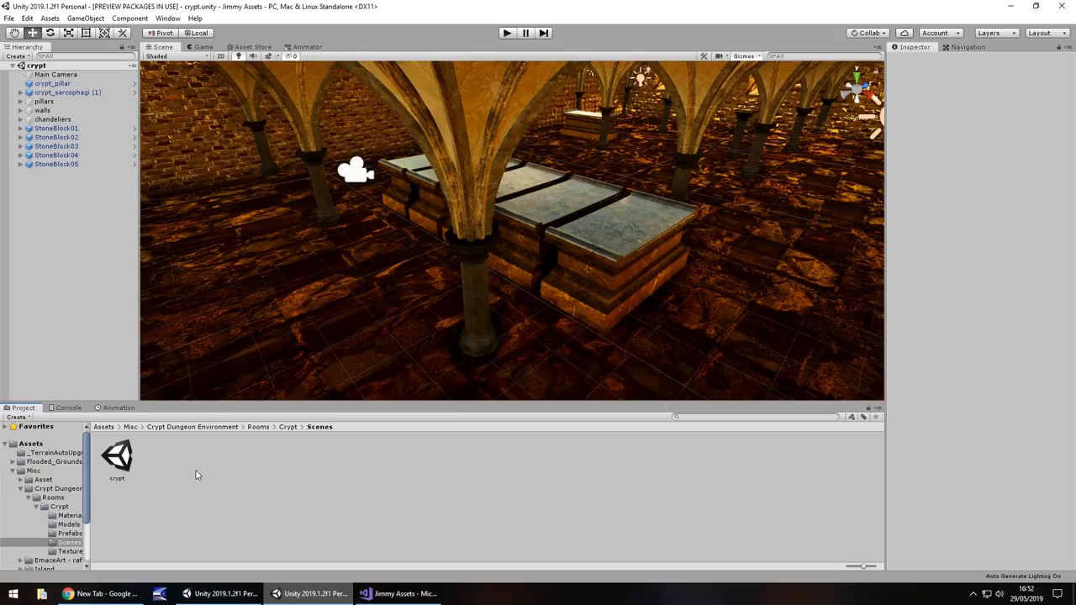
mouse_move(165, 462)
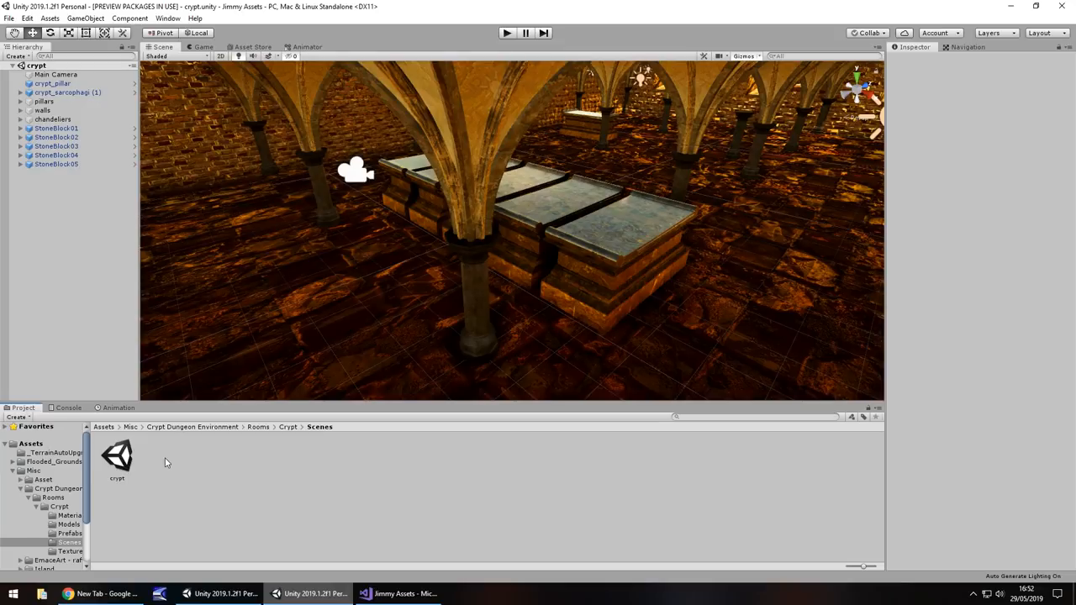
mouse_move(197, 484)
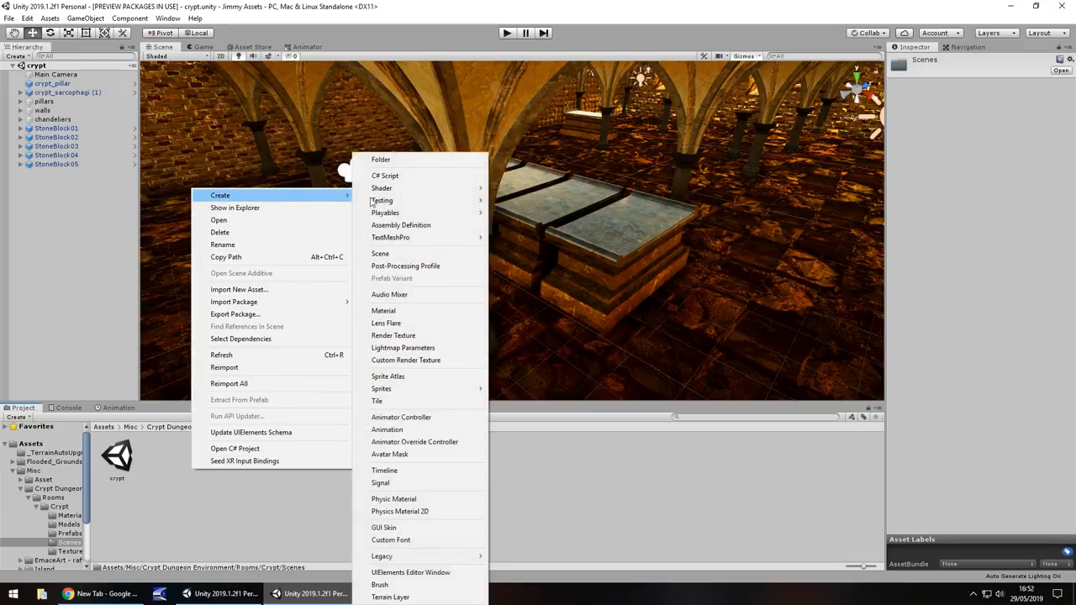
Create a C# script named ArrayTest in the Scenes folder and open it in Visual Studio
left_click(384, 175)
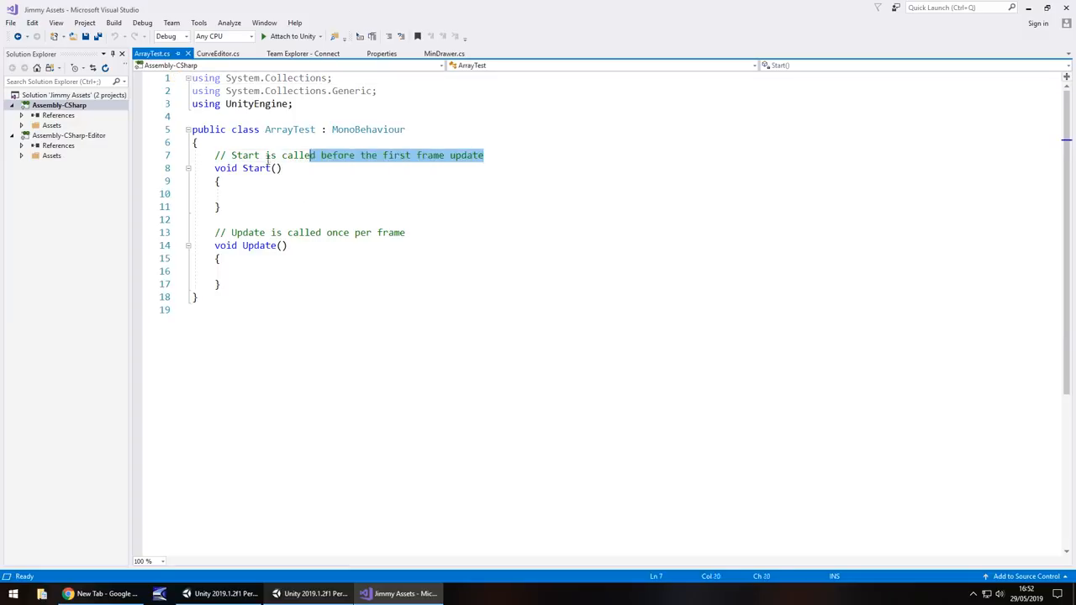
Declare public GameObject[] stoneBlock; above Start() and save the script
key("Delete")
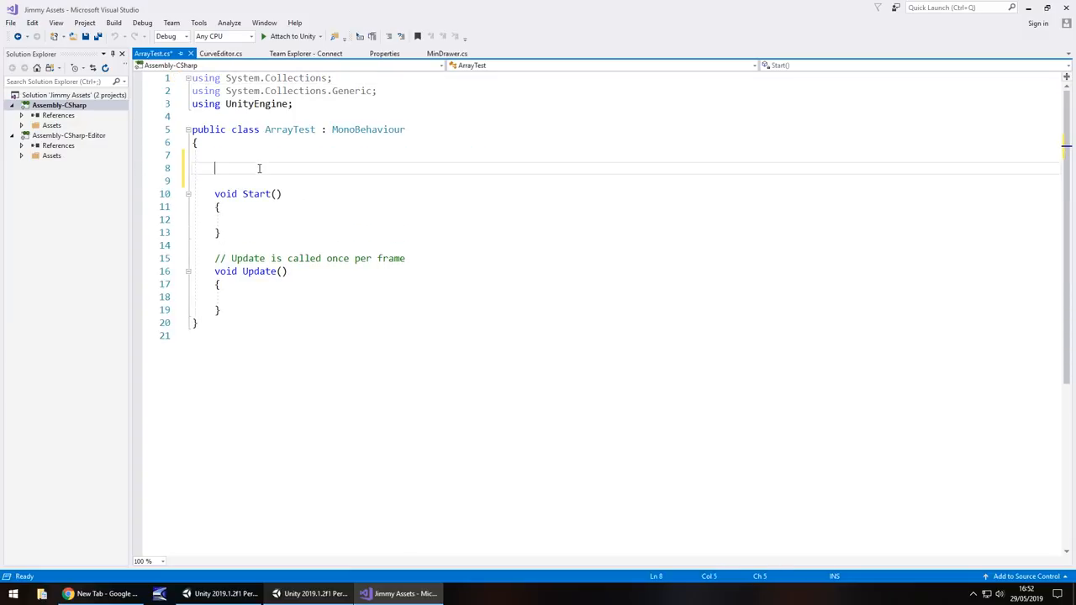
type("public")
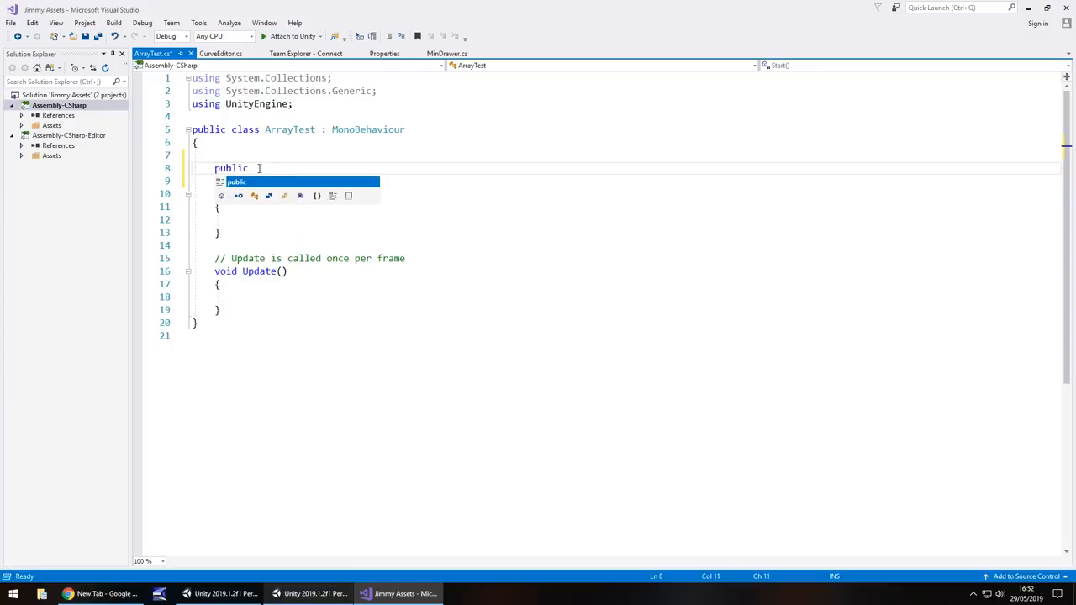
type("GameObject")
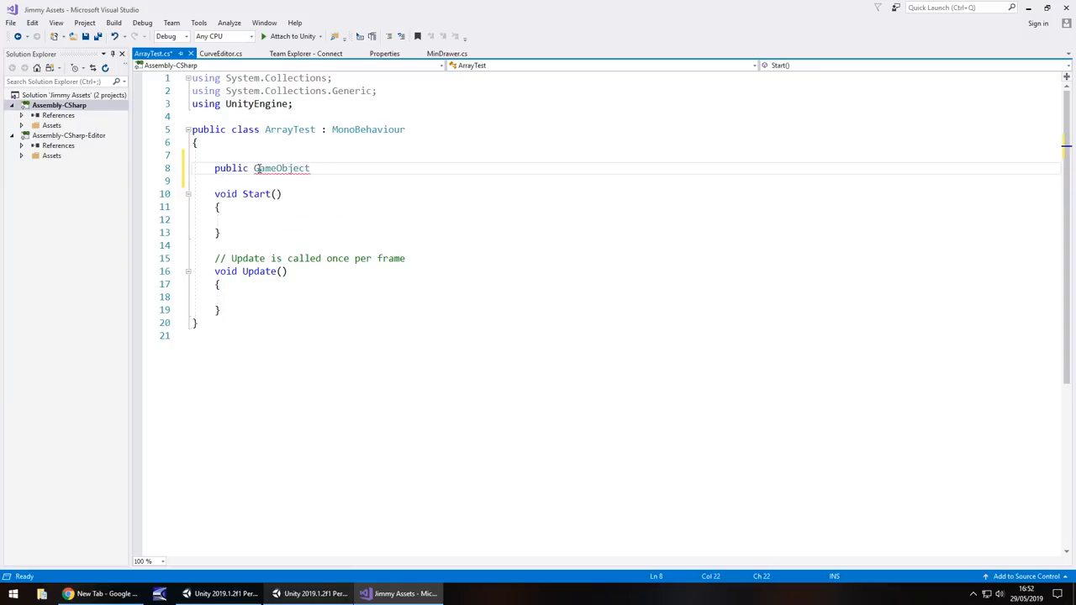
type("[] sto")
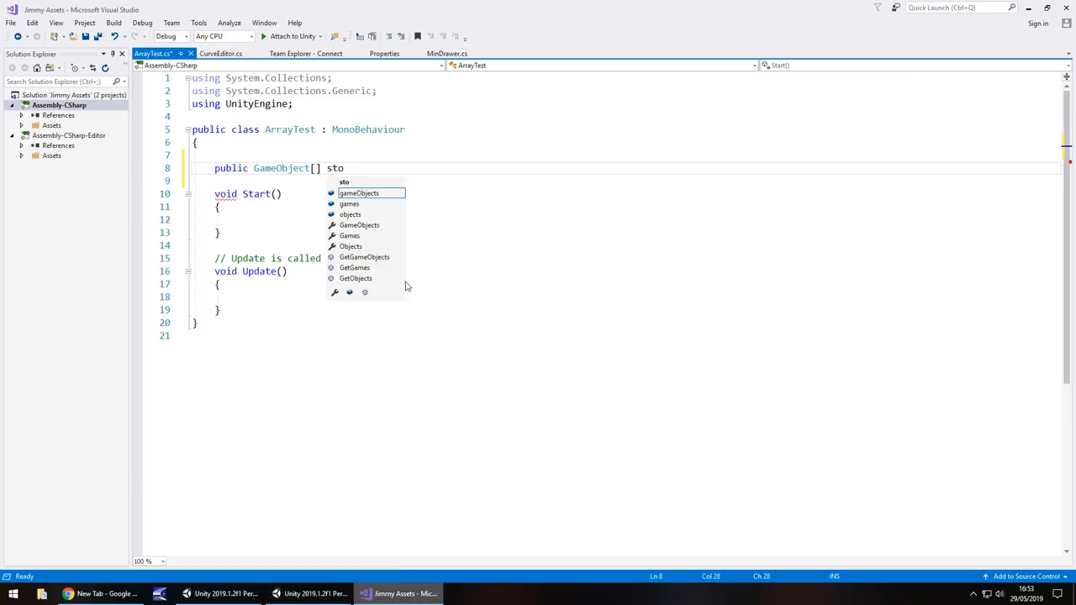
type("neBlock;")
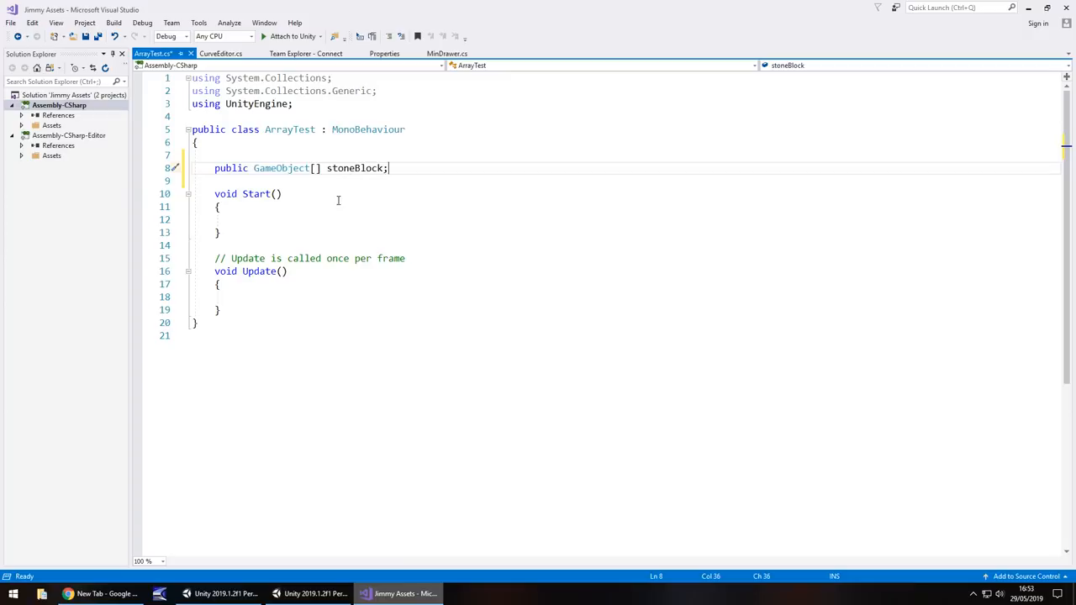
mouse_move(352, 230)
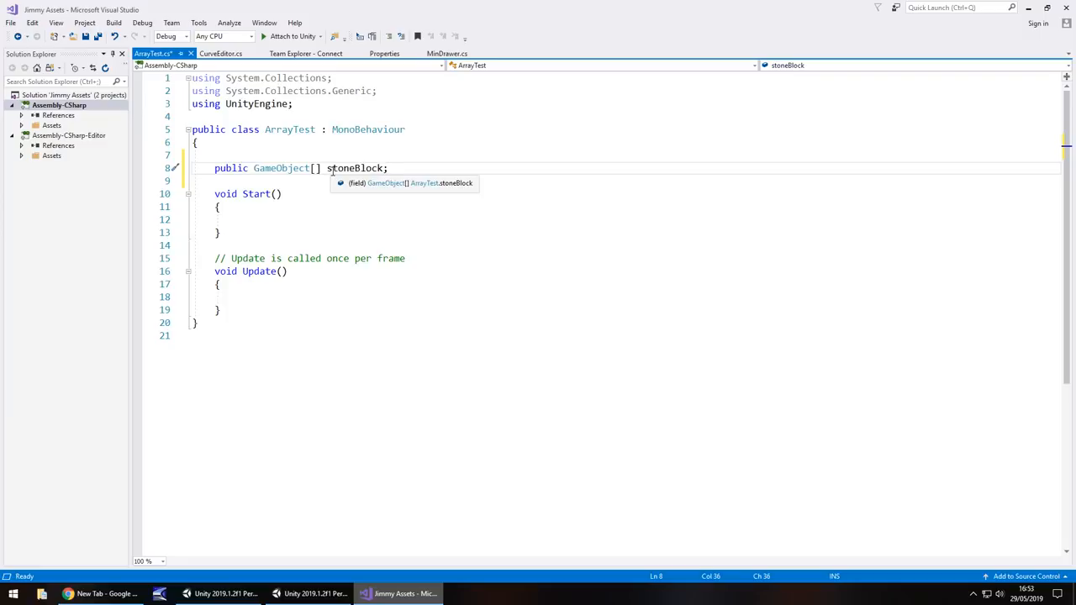
mouse_move(323, 180)
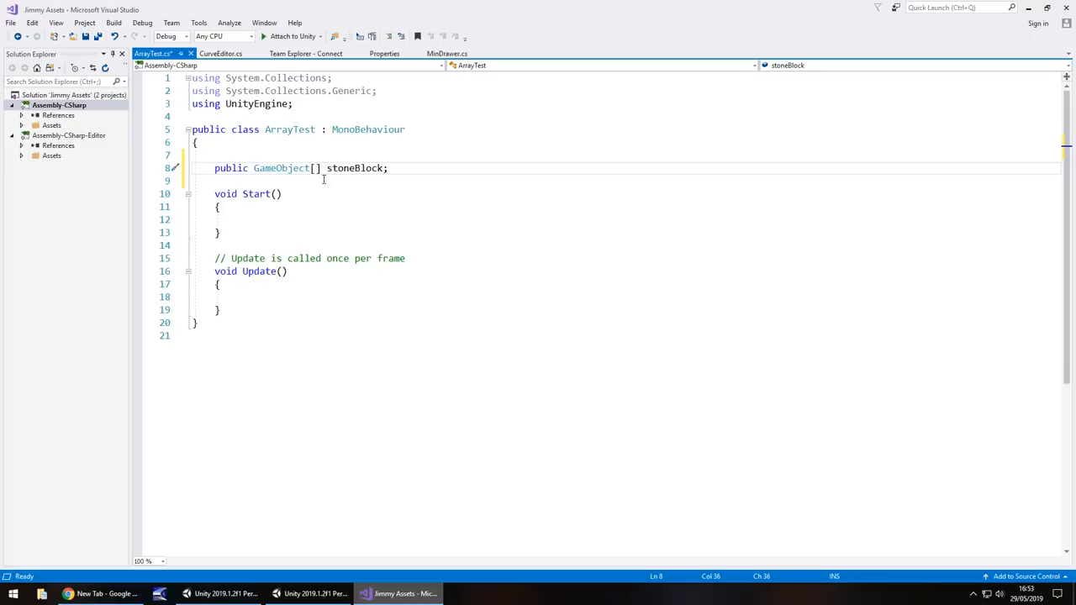
key("ctrl+s")
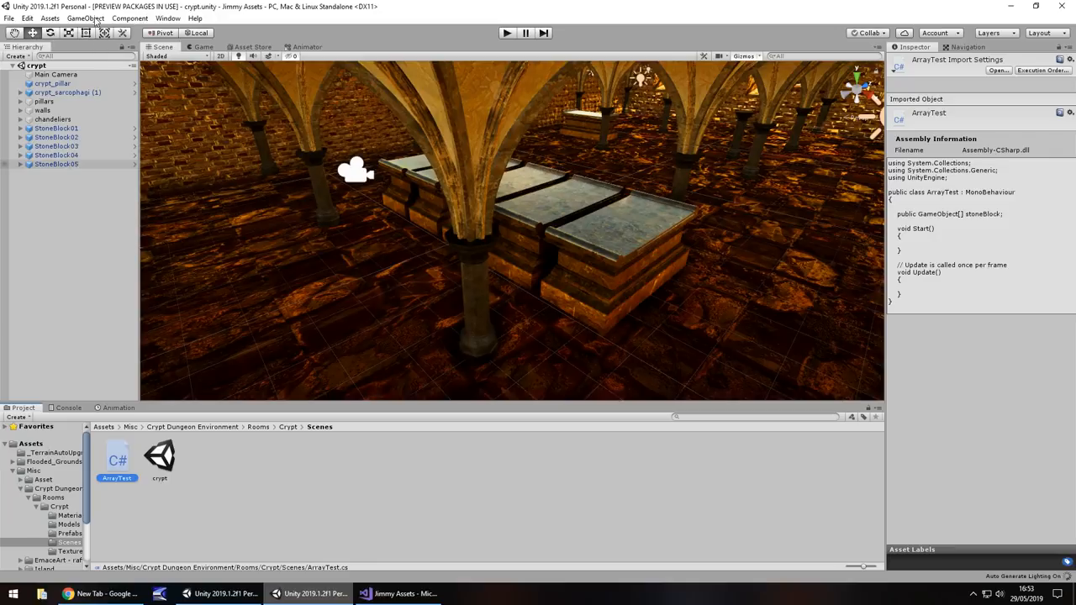
Add an empty GameObject to the crypt scene and select it to show its Stone Block array
left_click(85, 18)
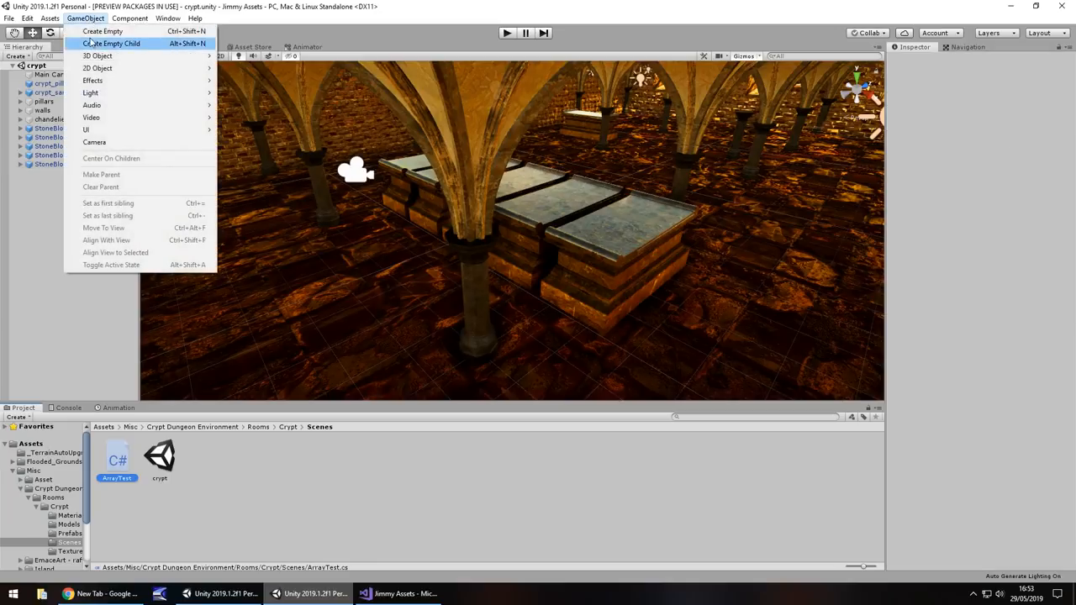
left_click(102, 31)
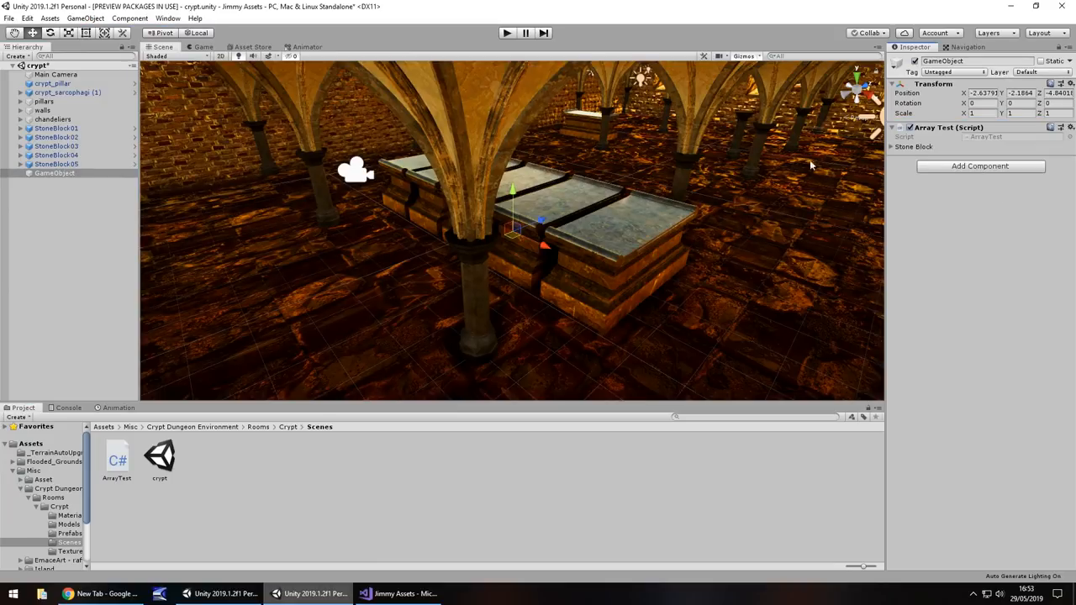
mouse_move(605, 134)
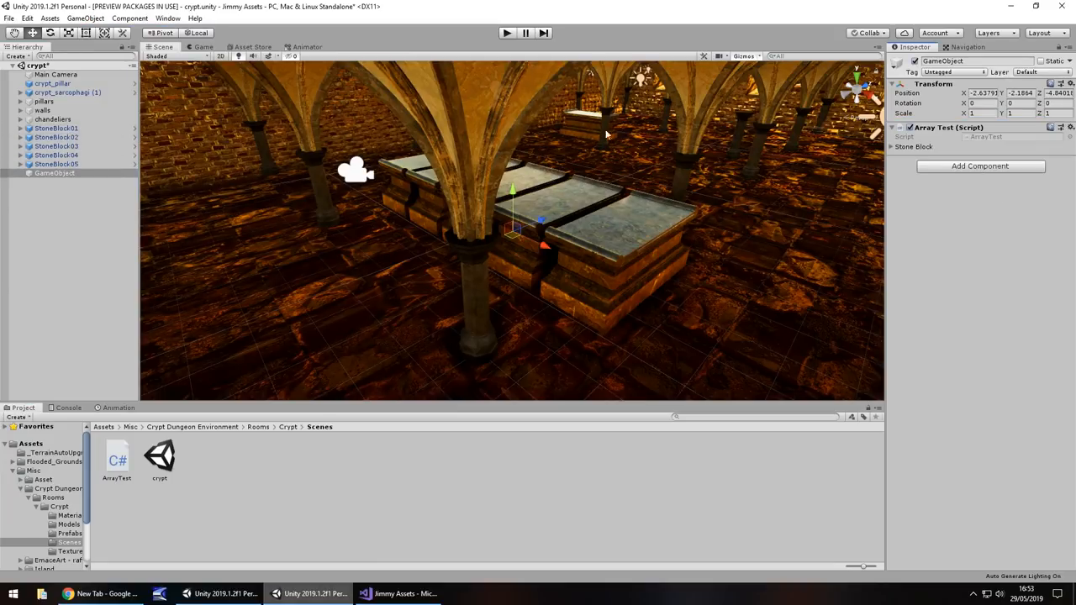
left_click(57, 128)
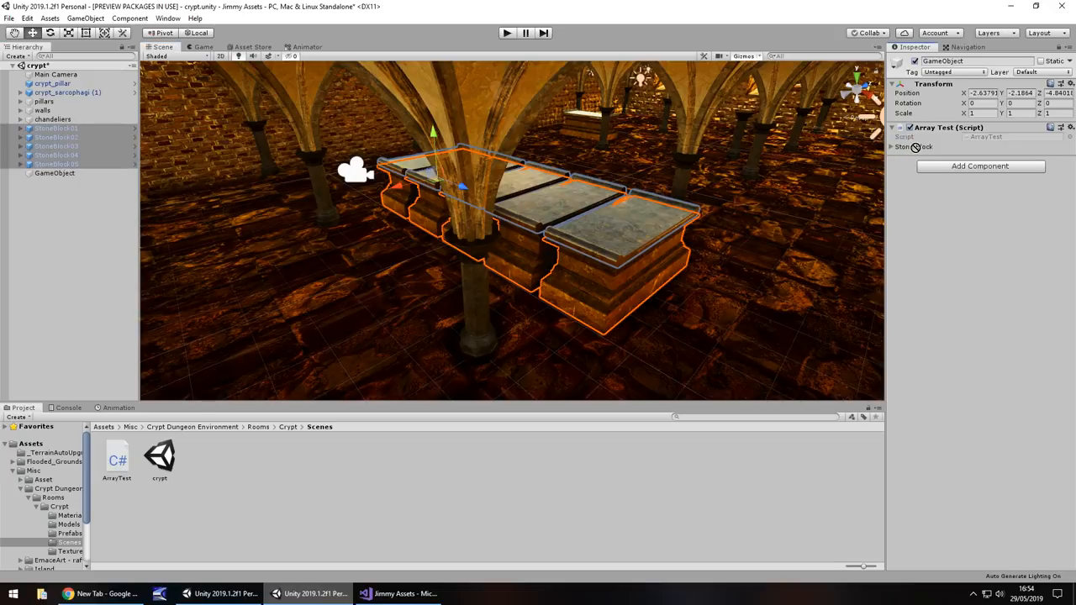
Expand the Stone Block array to confirm StoneBlock01–05 fill its five elements
left_click(893, 146)
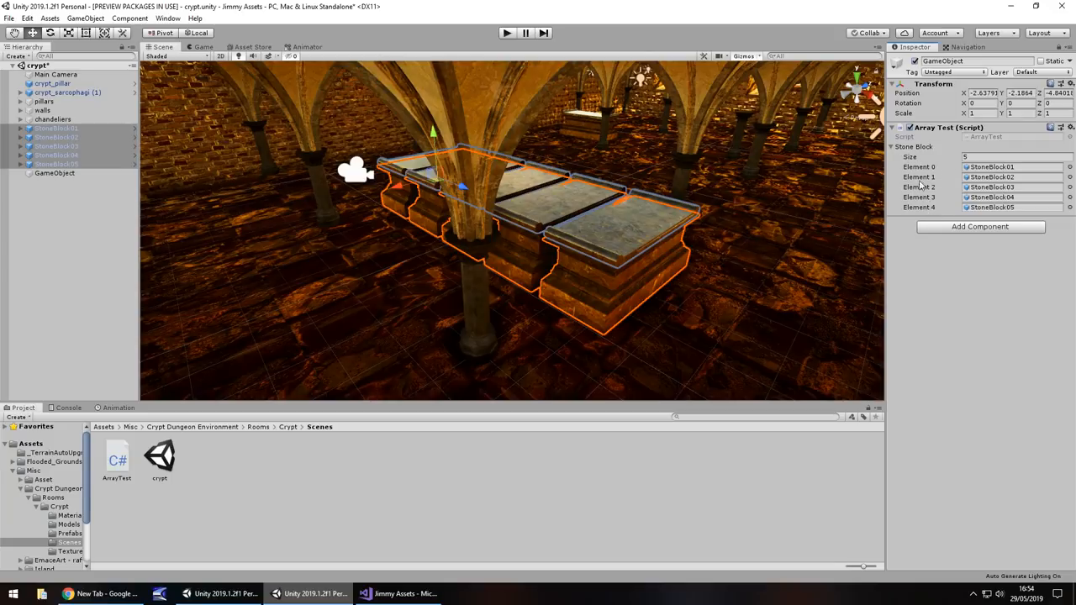
mouse_move(973, 171)
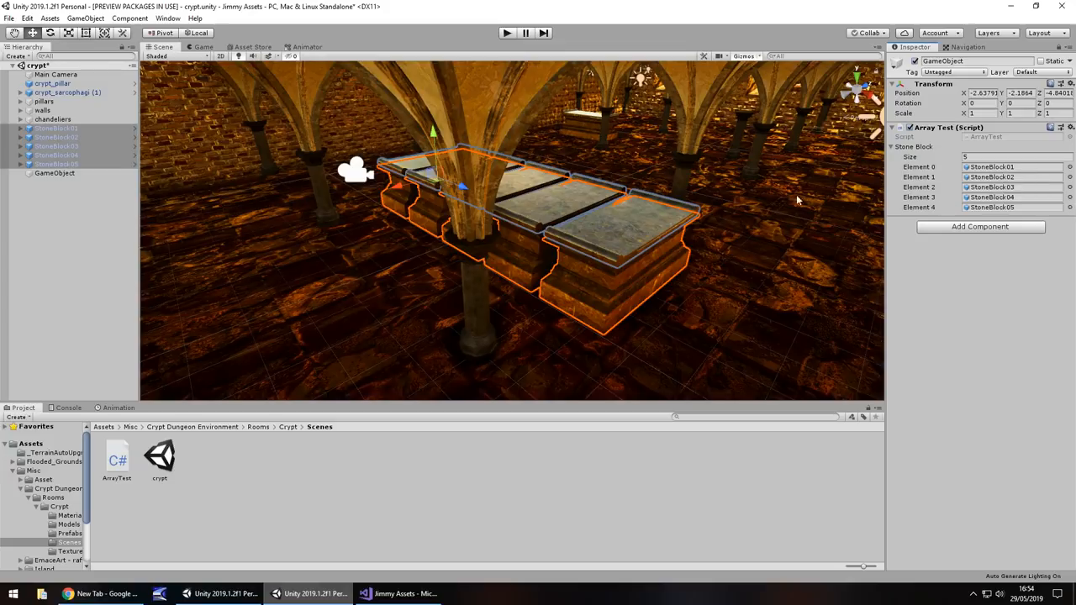
left_click(399, 593)
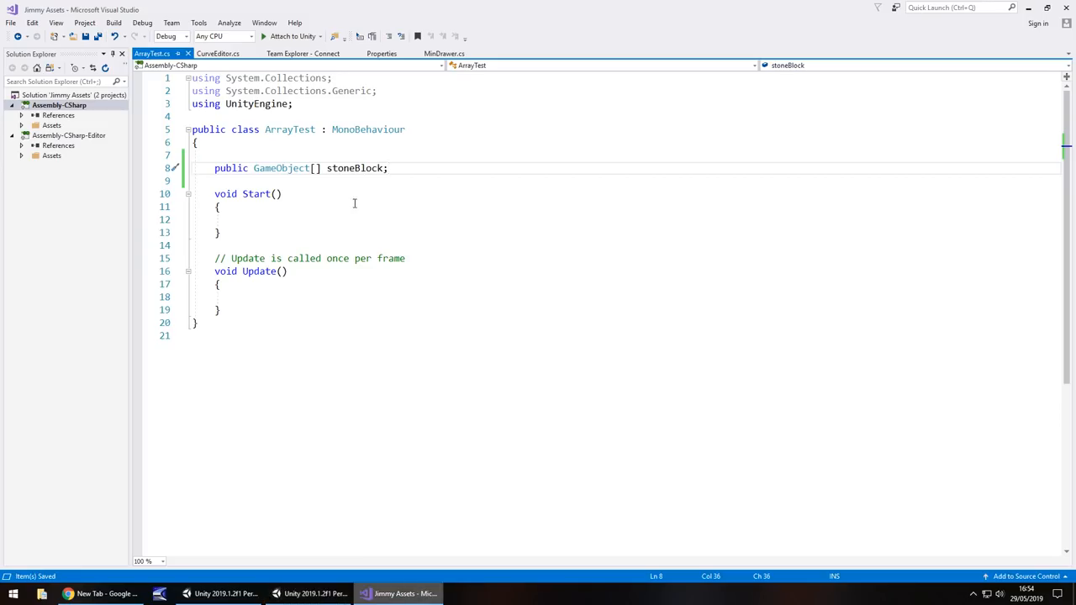
Write stoneBlock[1].SetActive(false); inside the Start method of ArrayTest
left_click(244, 219)
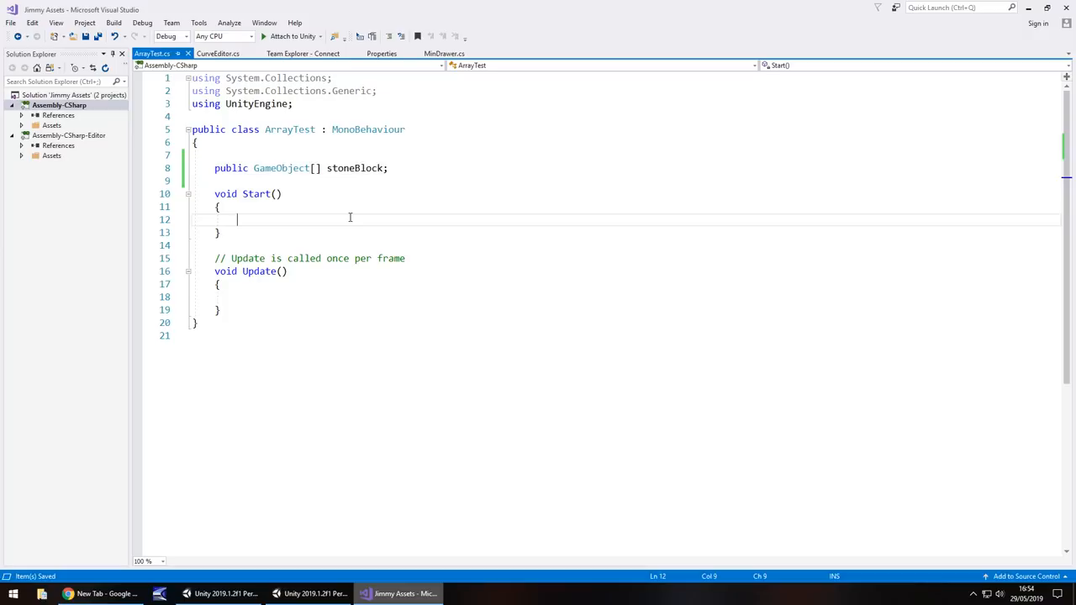
type("stone")
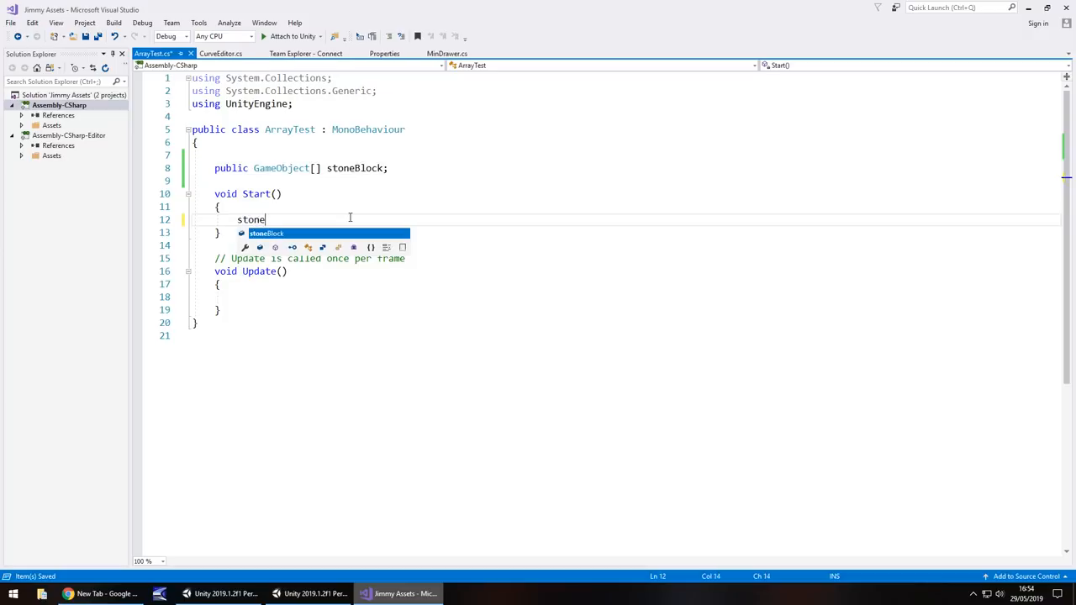
type("Block[1")
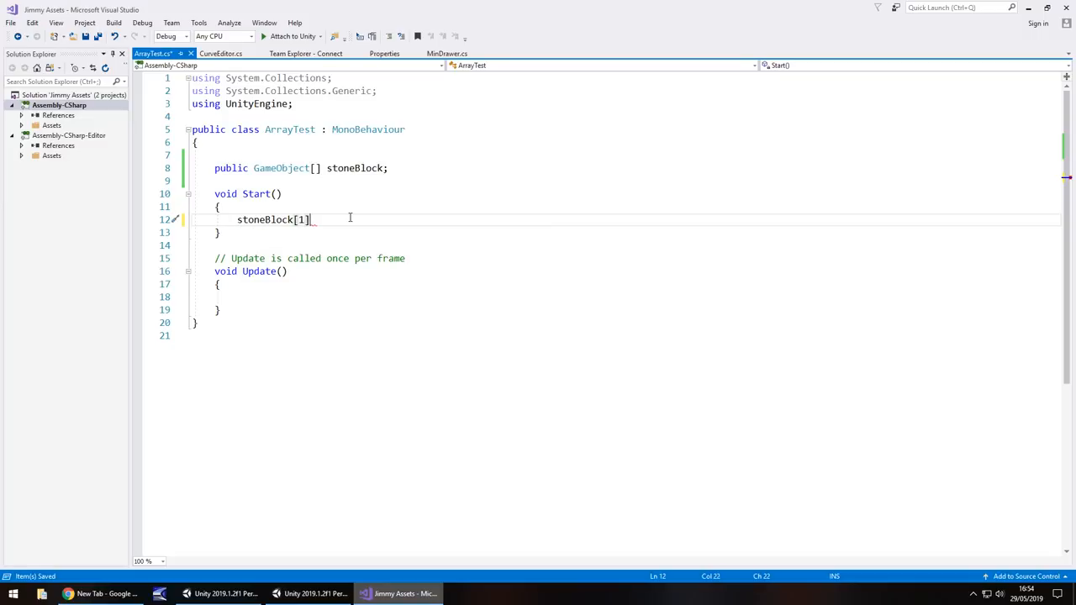
type(".SetActive(false")
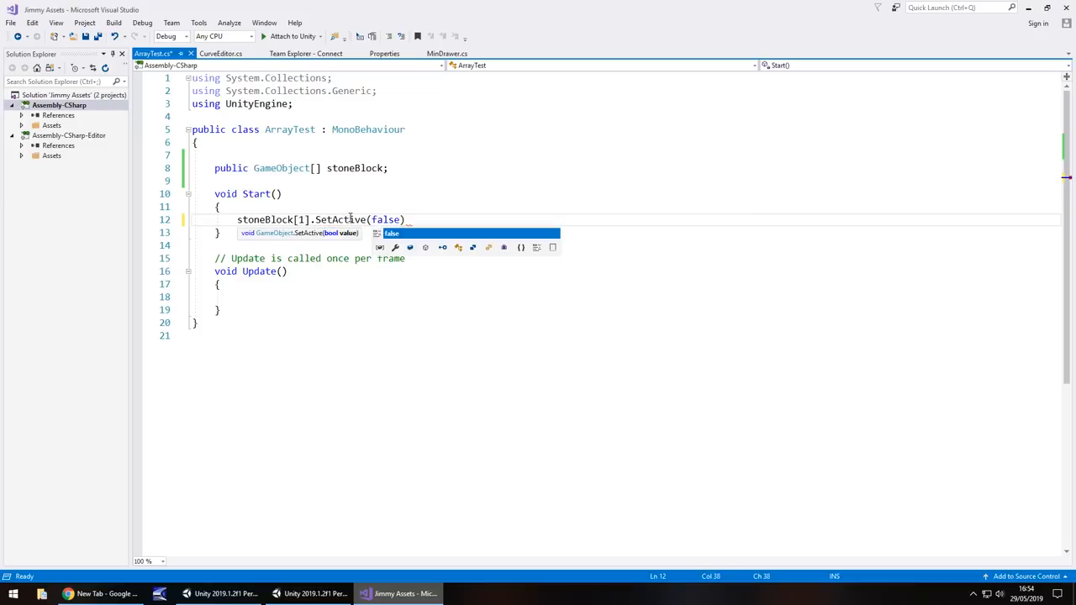
type(";")
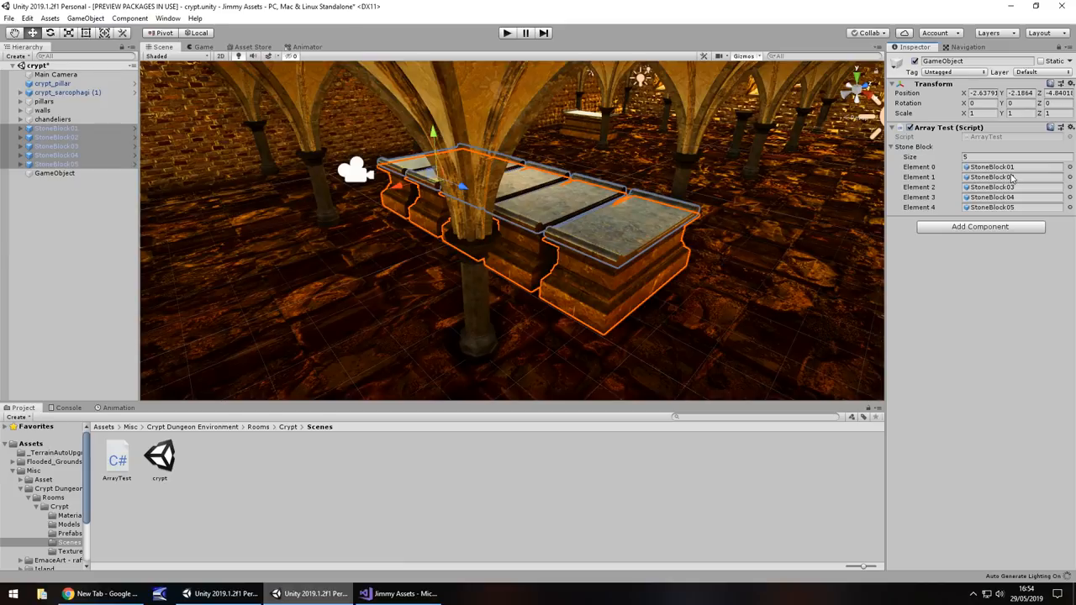
Play the crypt scene, confirm StoneBlock02 is deactivated, then stop play mode
left_click(56, 137)
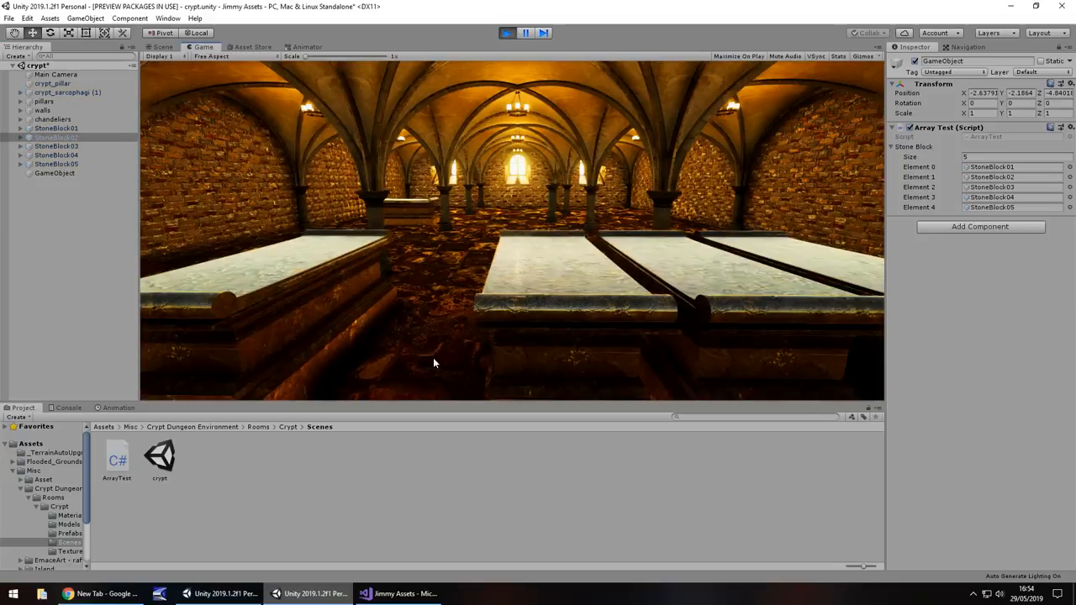
mouse_move(431, 276)
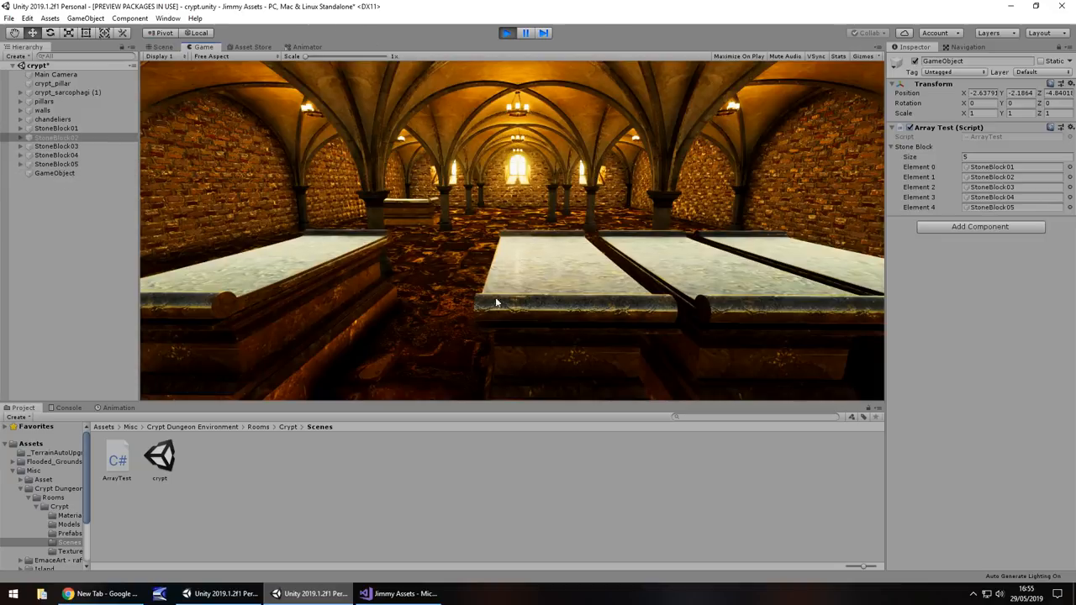
left_click(161, 47)
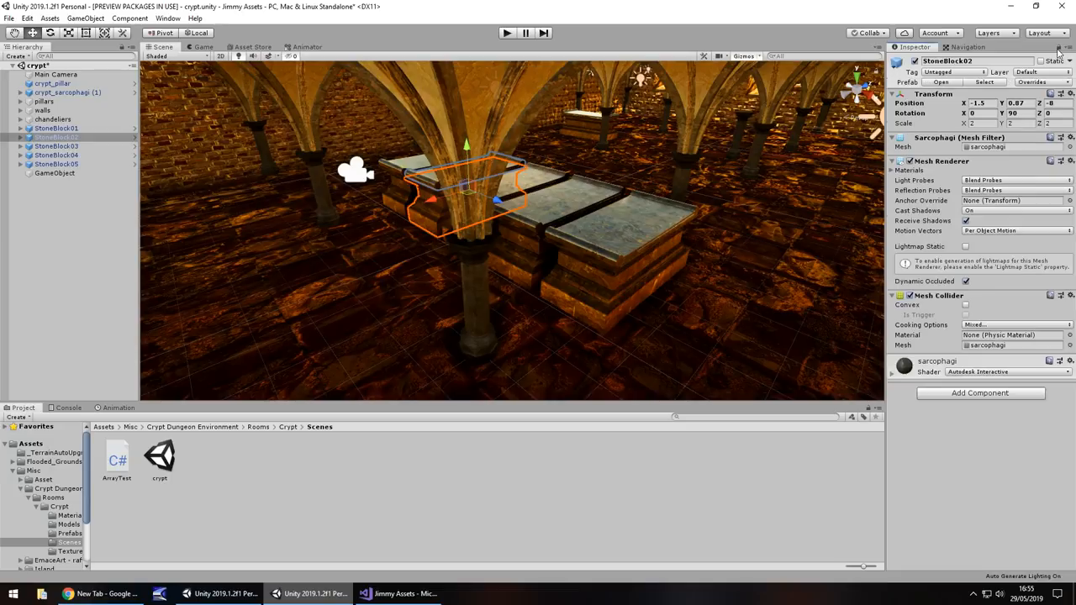
mouse_move(946, 349)
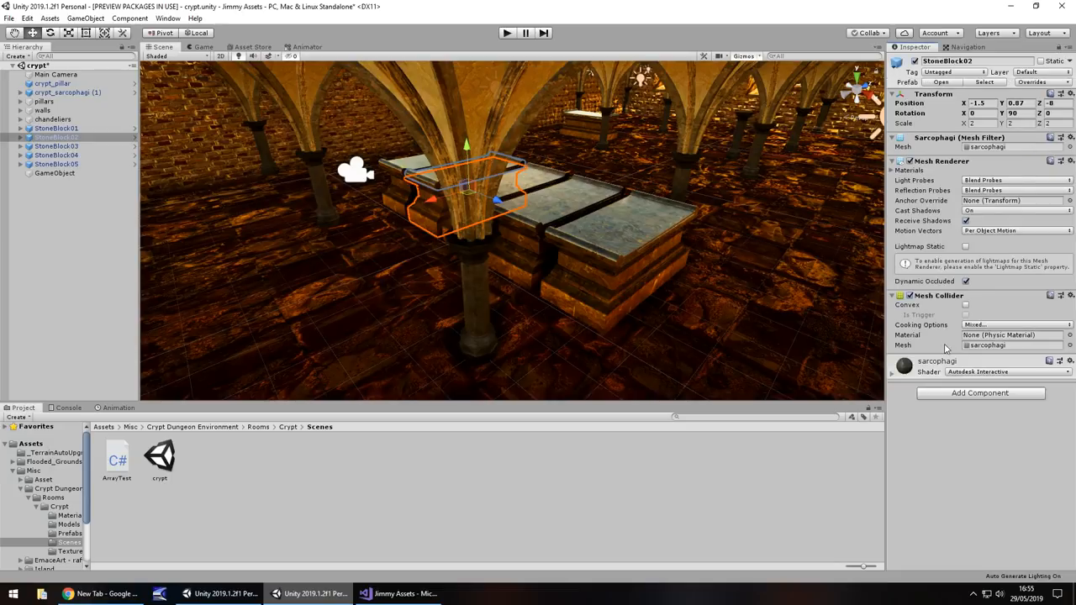
mouse_move(208, 17)
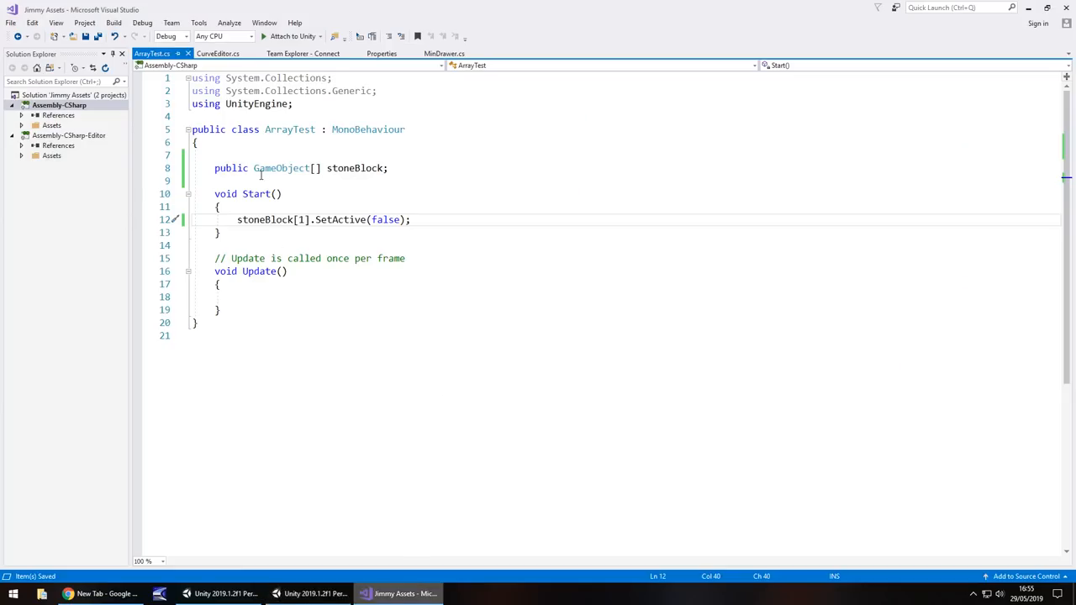
mouse_move(316, 190)
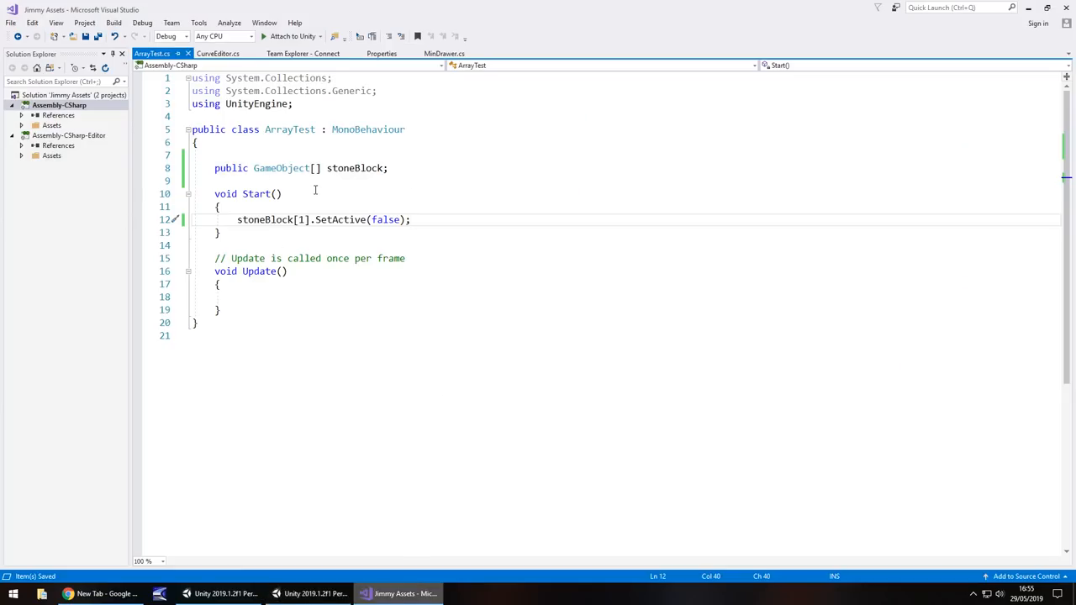